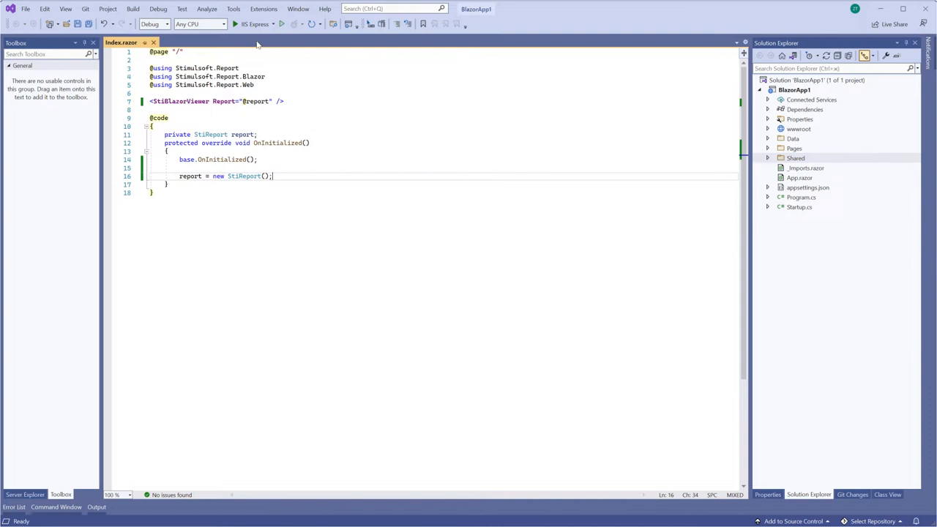
pyautogui.moveTo(287, 41)
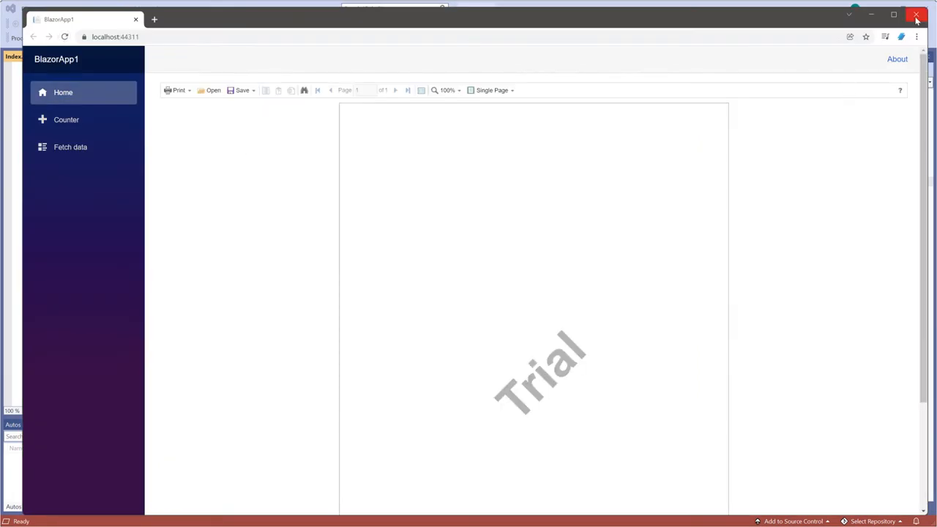
# Step: Close the app's browser and add a Fonts folder under wwwroot holding segoeui.ttf
pyautogui.click(916, 14)
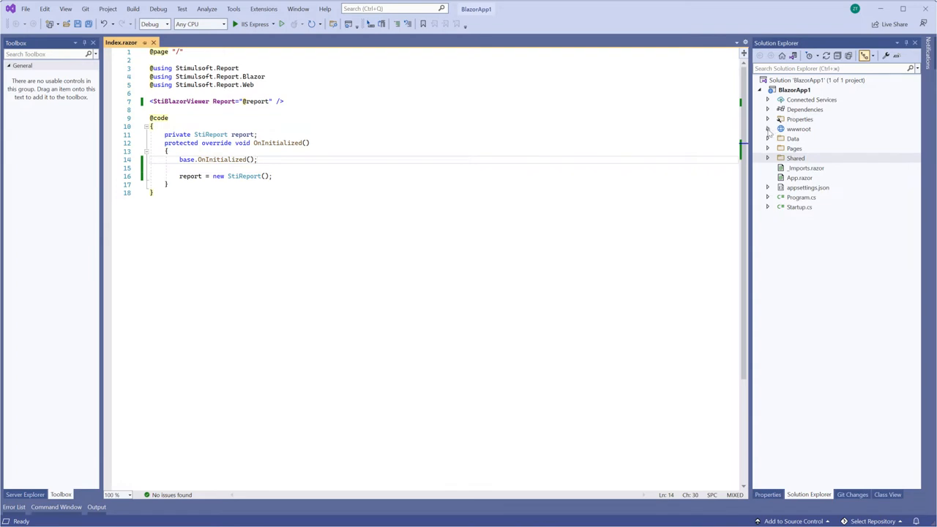
pyautogui.click(767, 129)
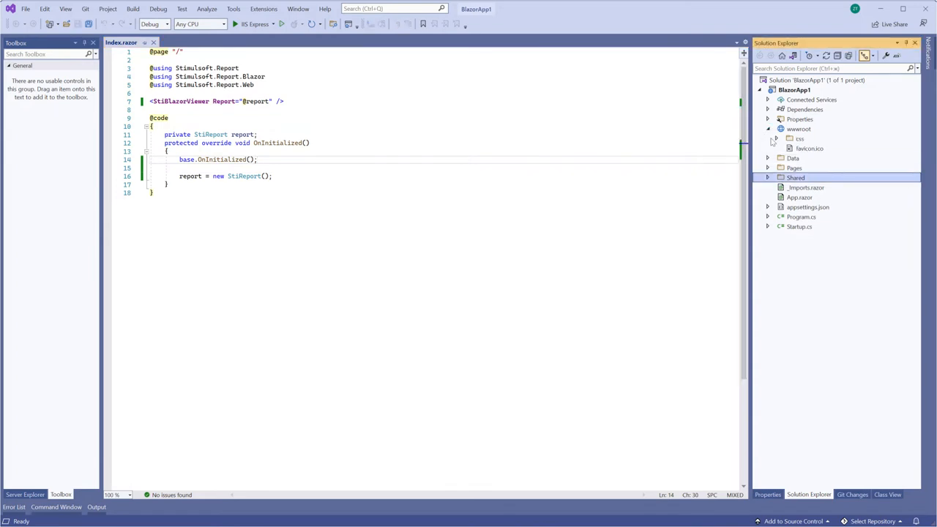
pyautogui.click(773, 129)
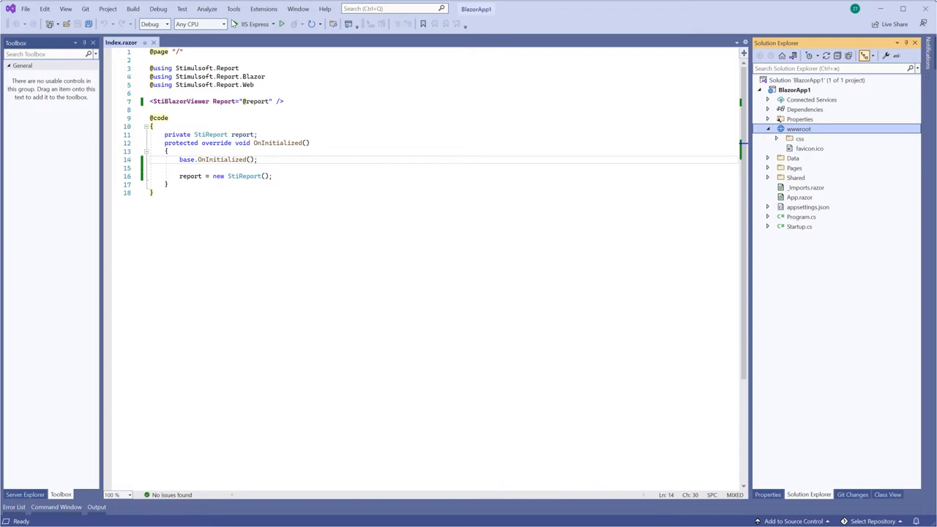
pyautogui.click(109, 9)
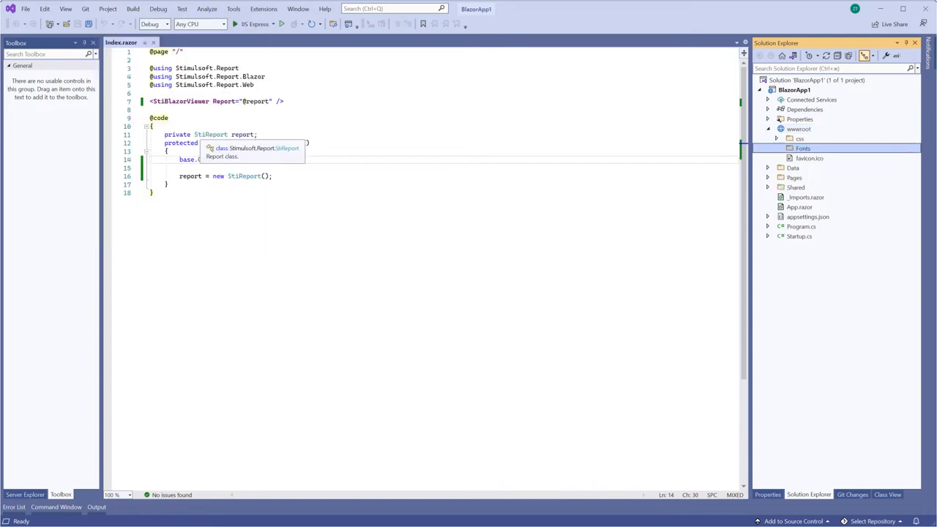
pyautogui.click(108, 9)
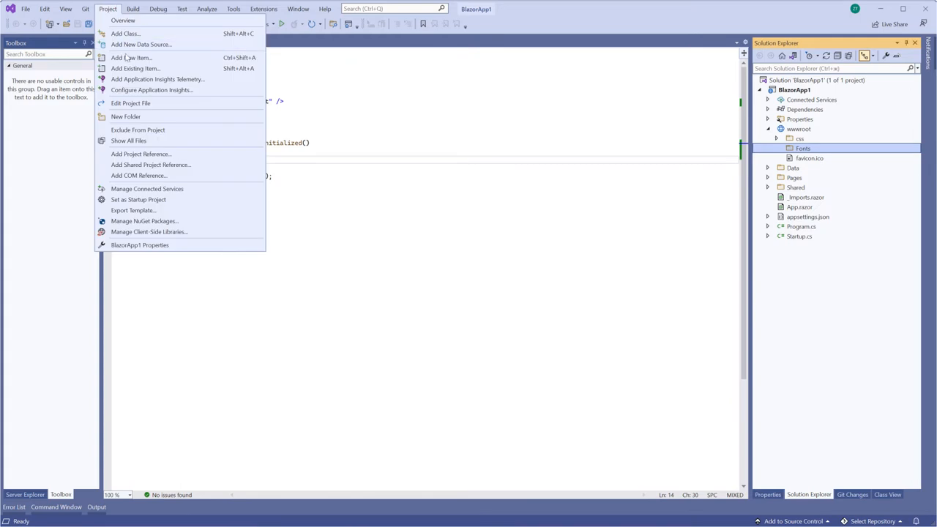
pyautogui.click(135, 69)
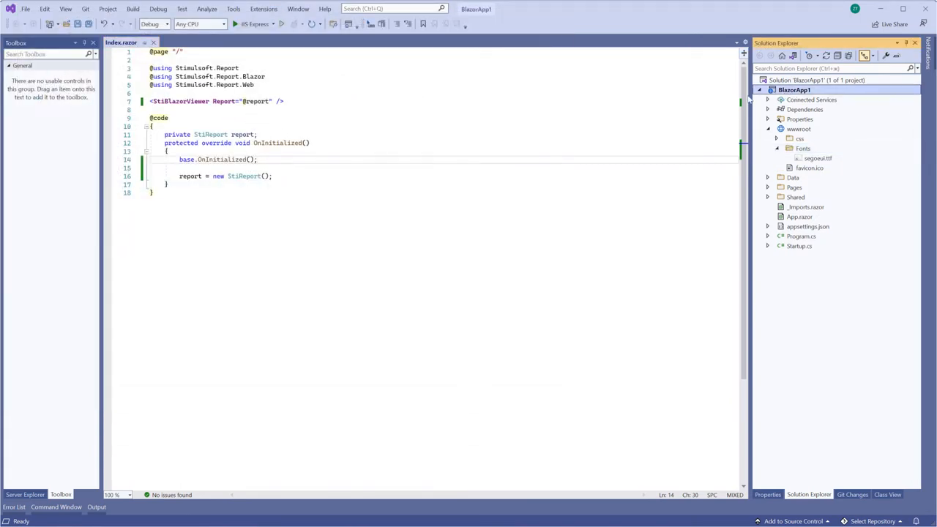
# Step: Add a project-level Reports folder containing the List.mrt report file
pyautogui.click(108, 9)
pyautogui.write('Reports')
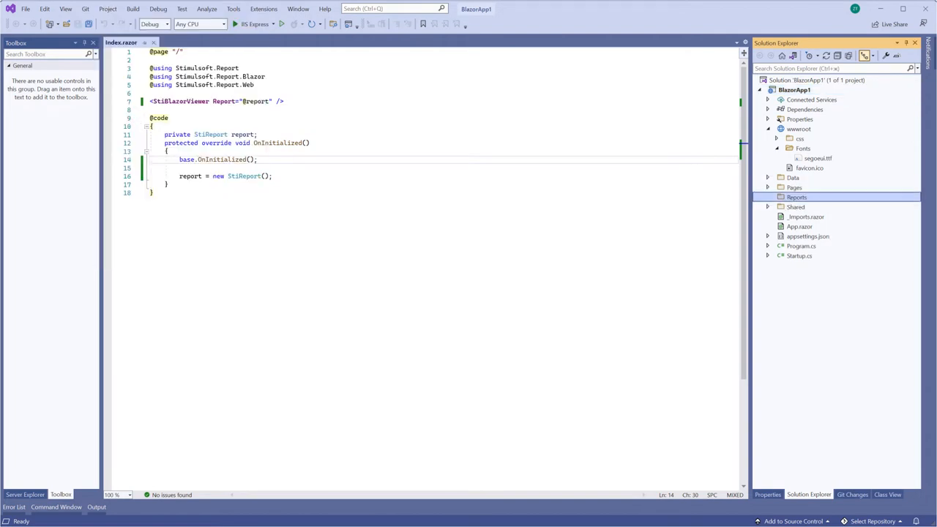
pyautogui.click(108, 9)
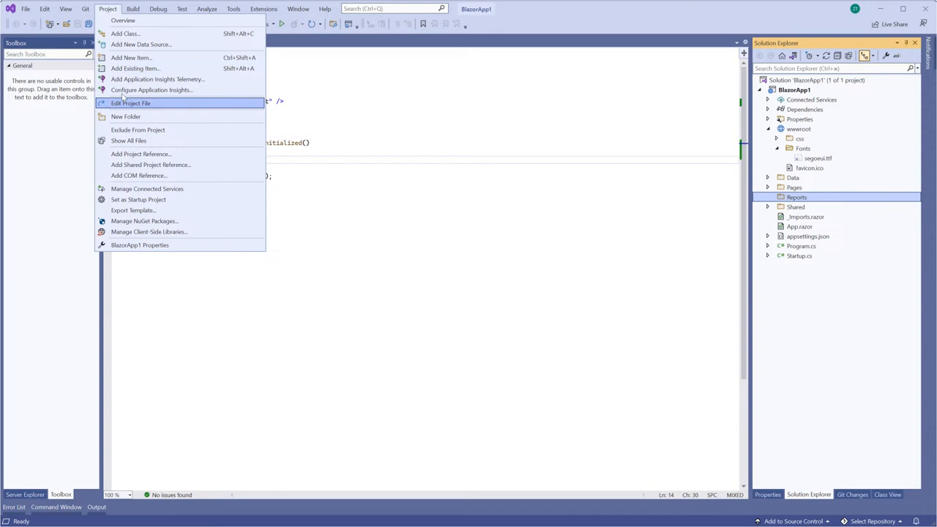
pyautogui.click(134, 69)
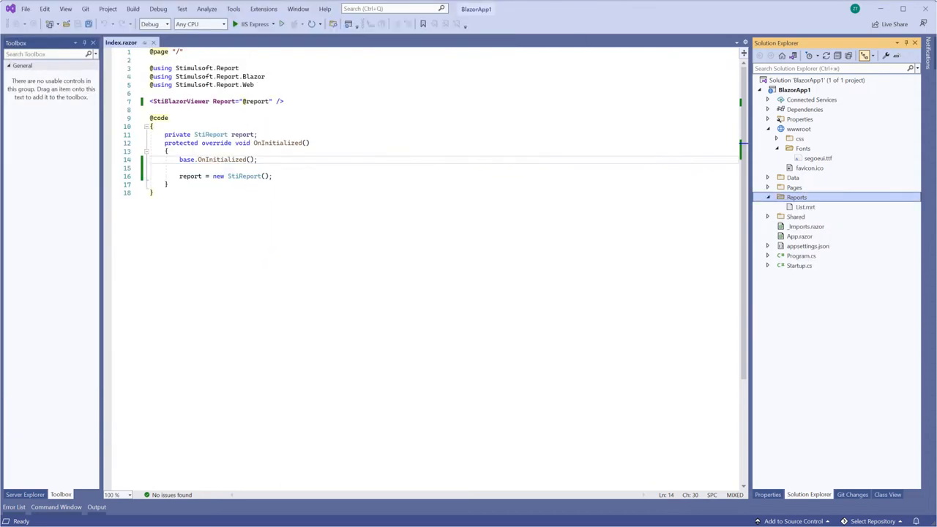
# Step: Register wwwroot/Fonts/segoeui.ttf as Segoe UI, load Reports/List.mrt, and run the app
pyautogui.write('Stimulsoft.Base.StiFontCollection.AddFontFile()')
pyautogui.write('report.Load("Reports/List.mrt");')
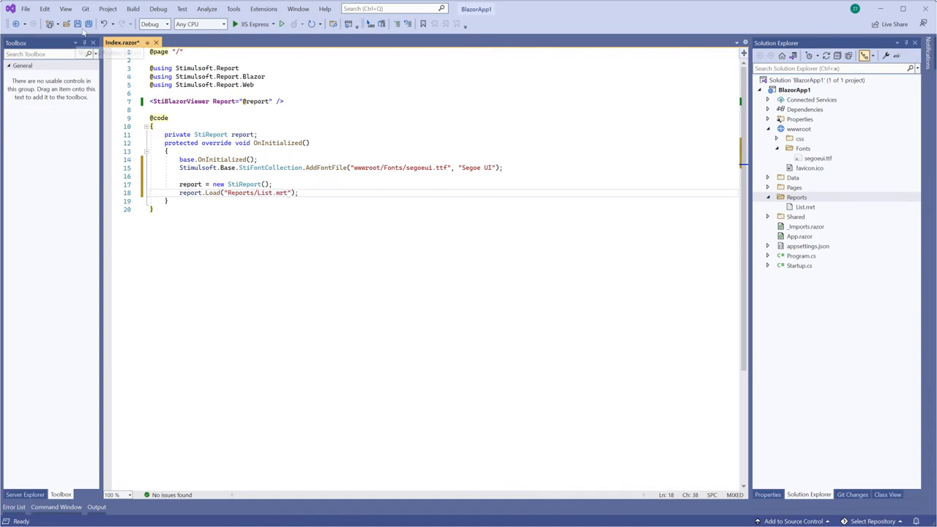
pyautogui.press('ctrl+s')
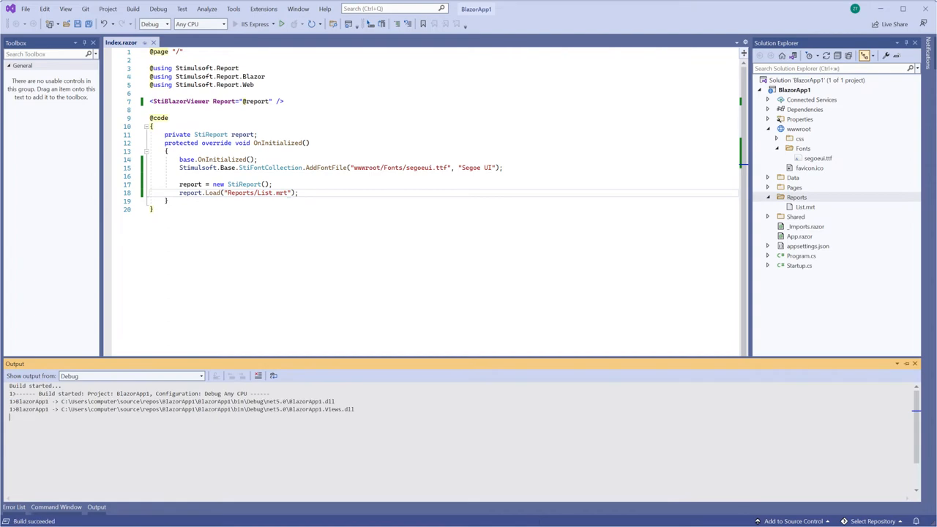
# Step: View the Simple List report in the viewer and jump to its last page (page 3)
pyautogui.click(272, 23)
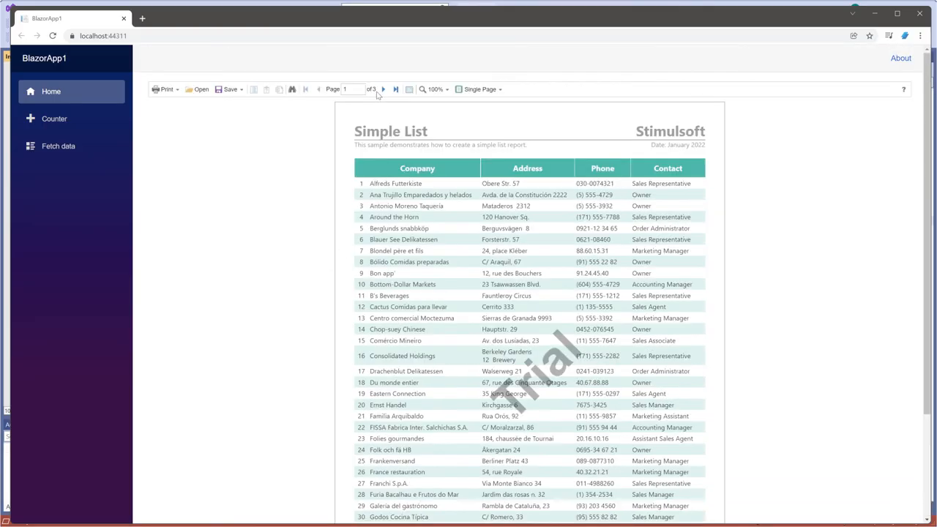
pyautogui.click(395, 89)
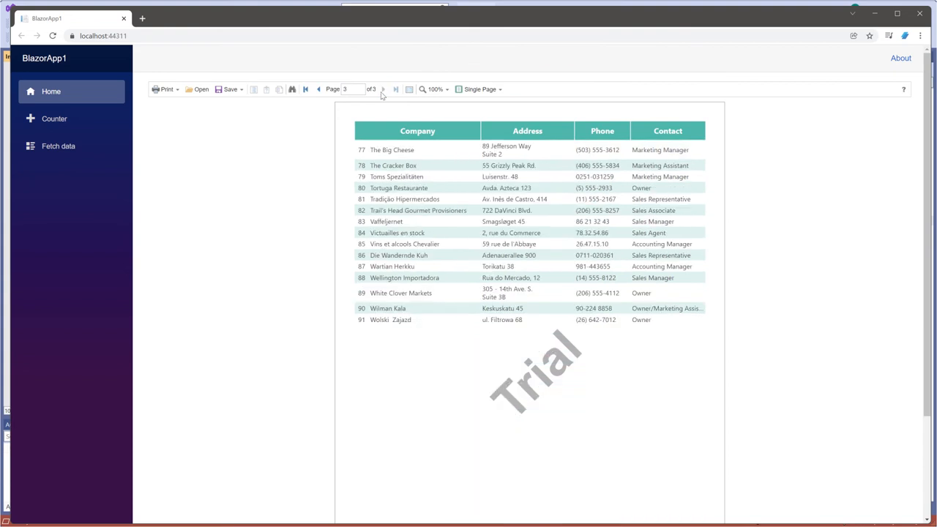